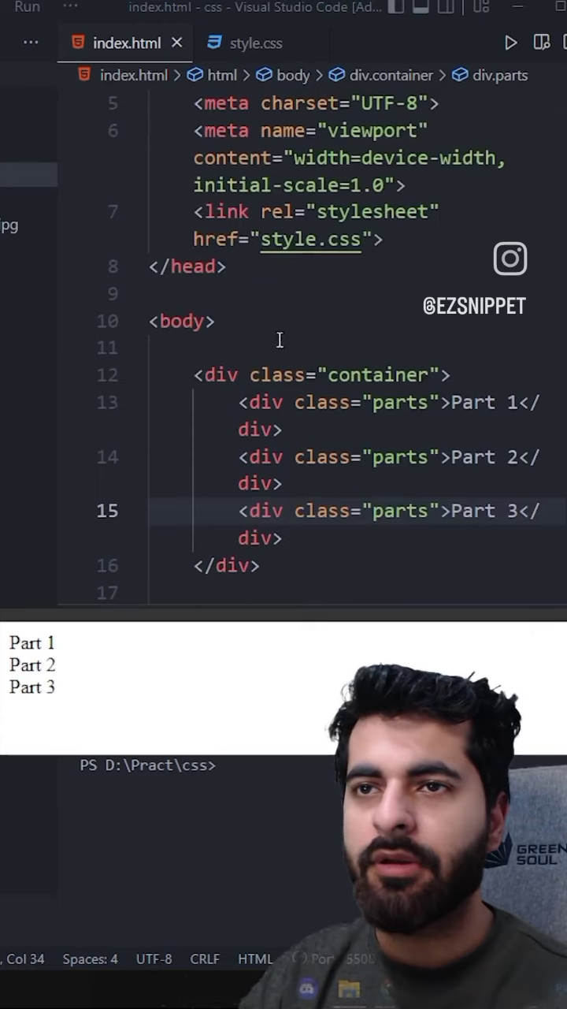
Open style.css, where .container uses display: flex and .parts have red backgrounds
click(255, 42)
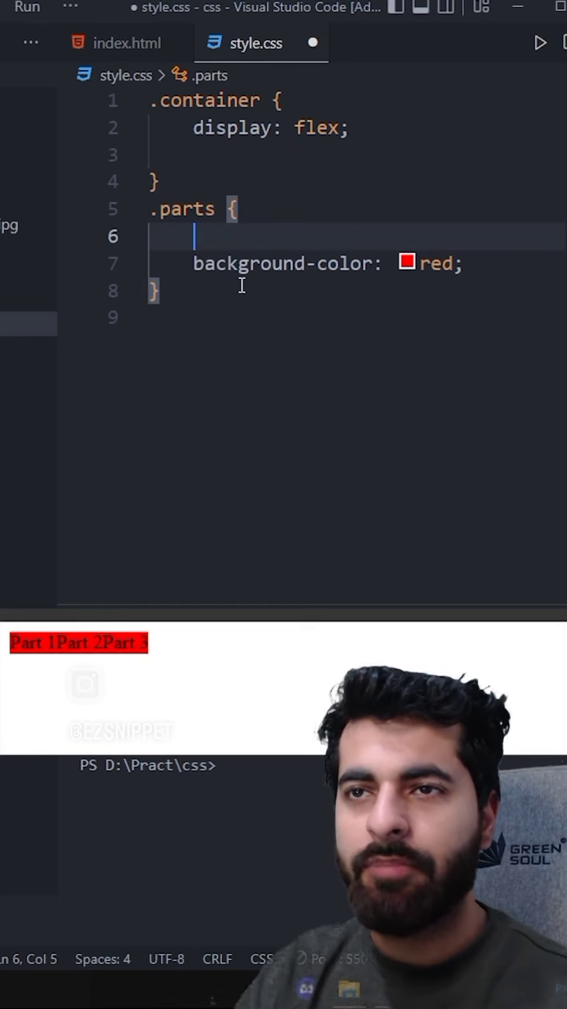
Give .parts flex-grow: 1 and add a .parts:nth-child(1) rule with flex-grow: 2
text(flex: 1;)
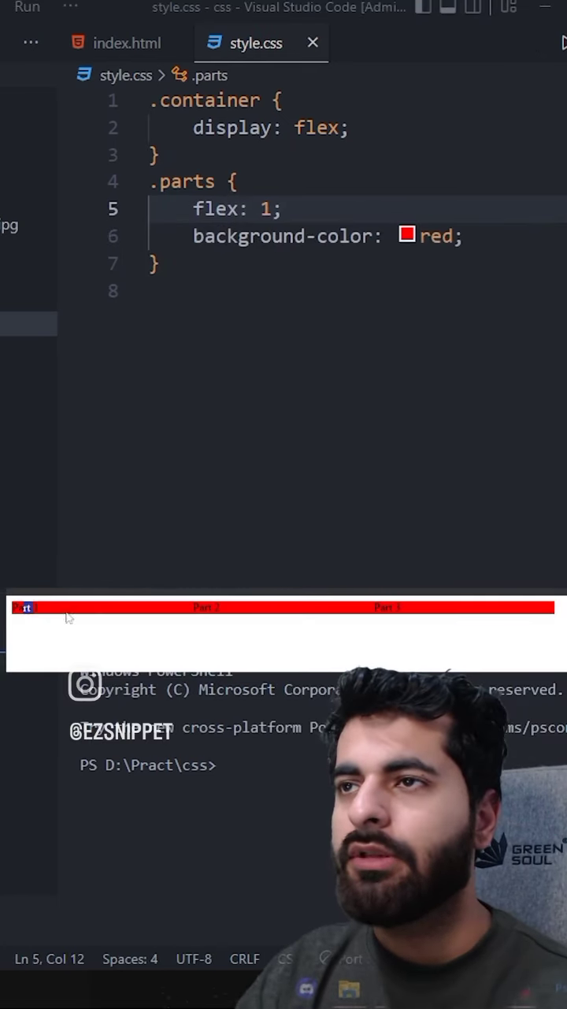
double_click(220, 208)
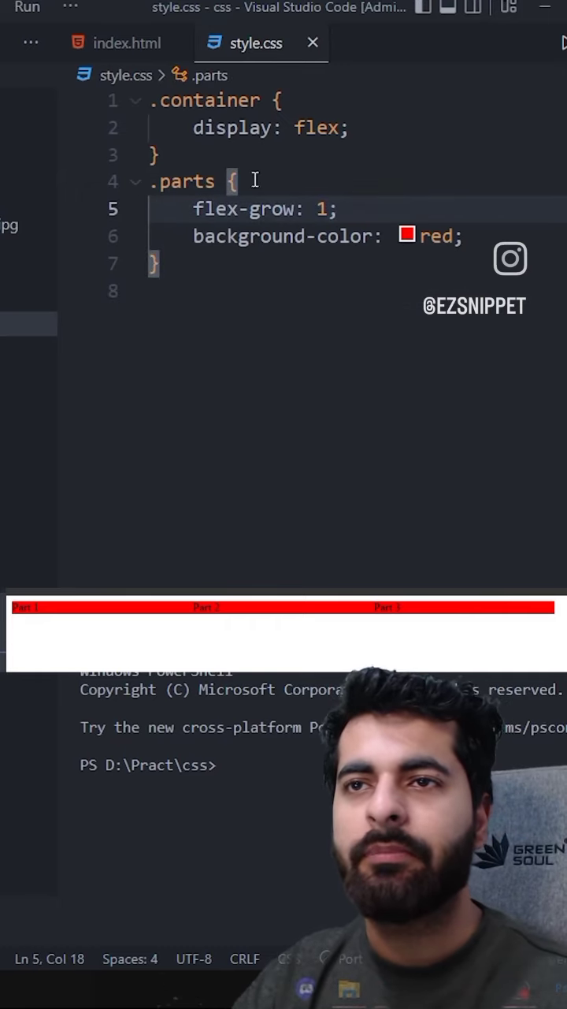
double_click(244, 209)
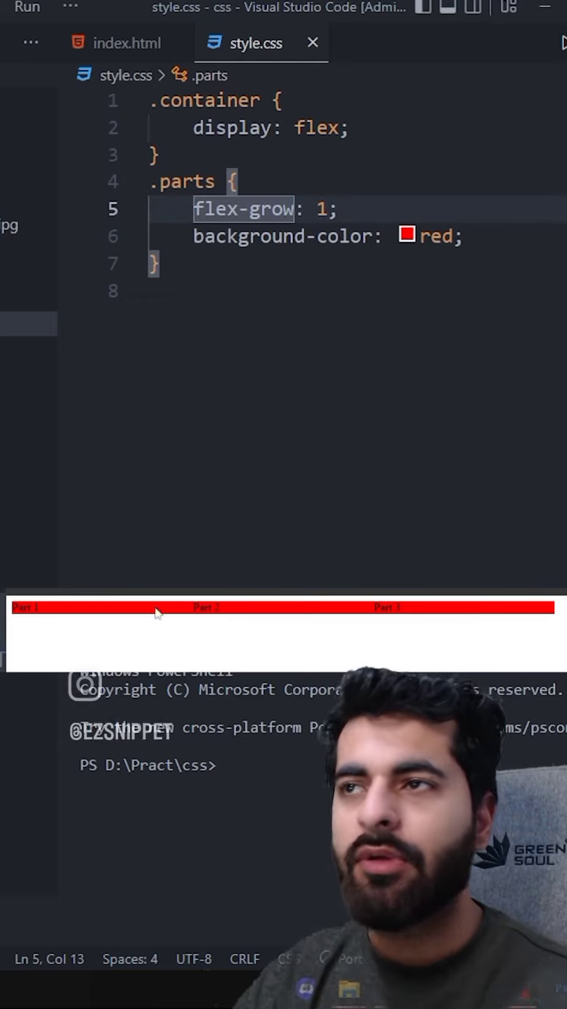
mouse_move(250, 660)
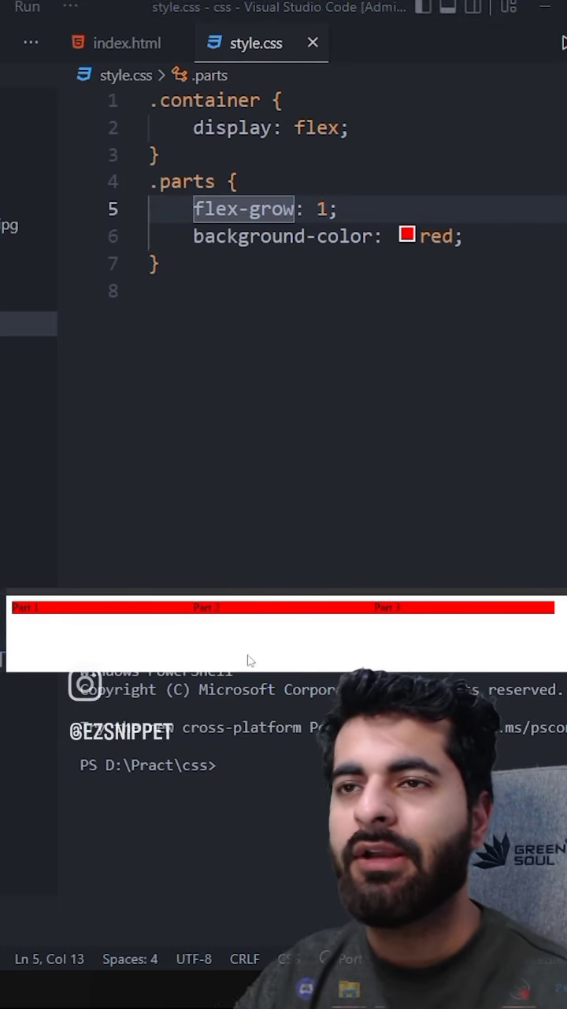
text(2)
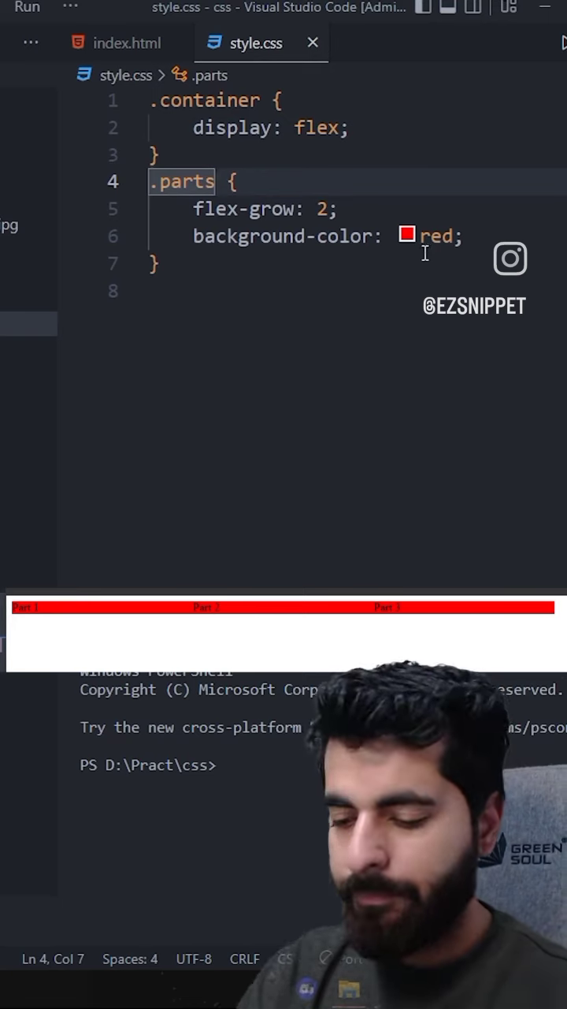
text(:nth-child(1) {)
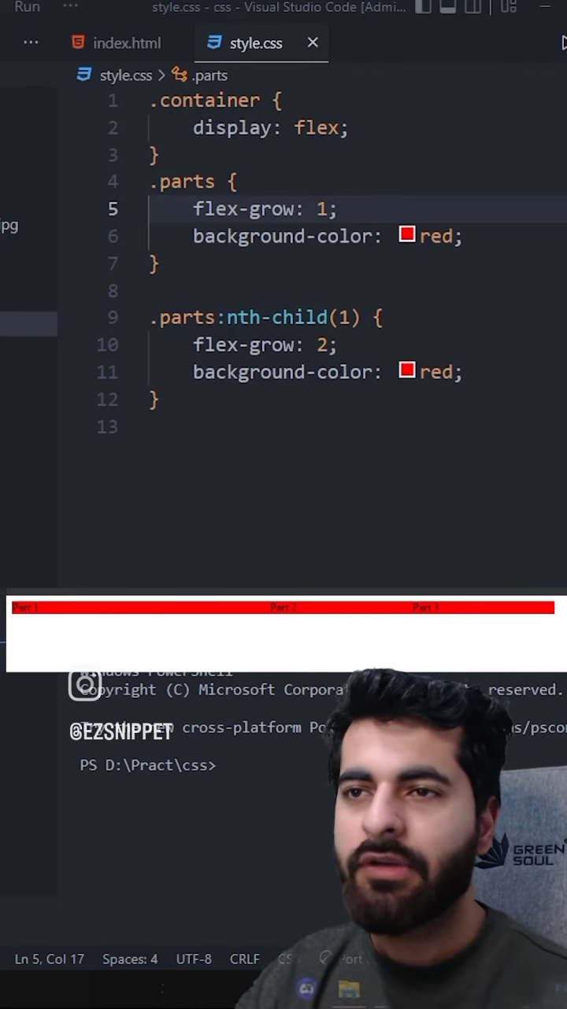
Change Part 1's flex-grow to 3, then strip the stylesheet to an empty .container display
click(339, 345)
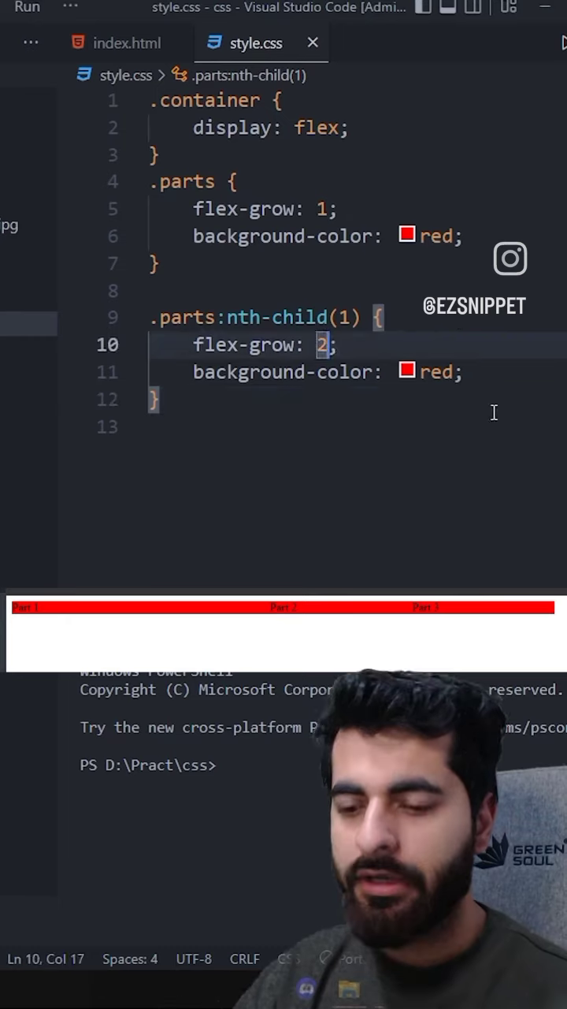
text(3)
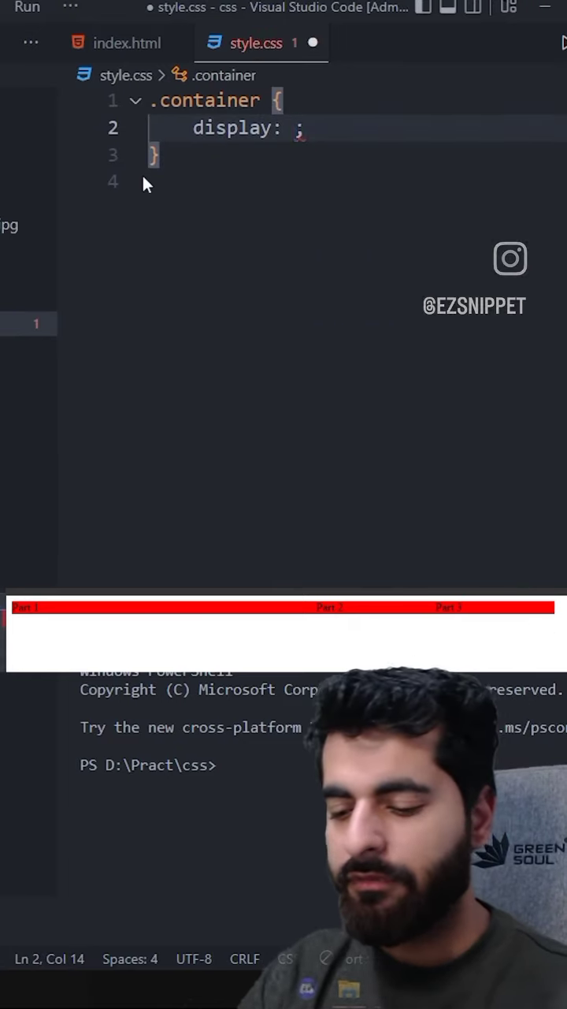
Make .container display: grid with grid-template-columns 1fr 1fr 1fr, keep .parts red, and save
text(grid)
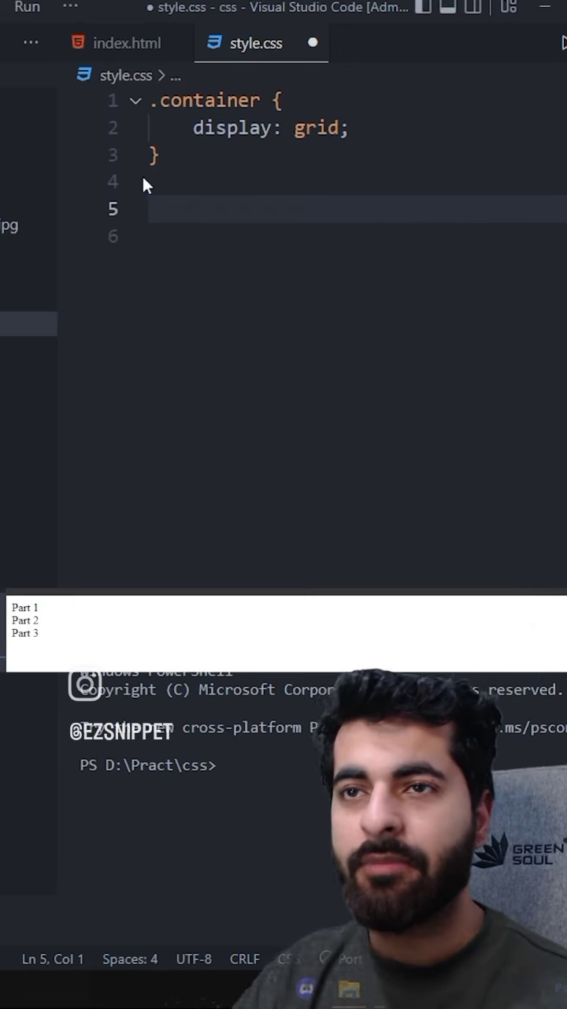
text(gridtemplate-columns: ;)
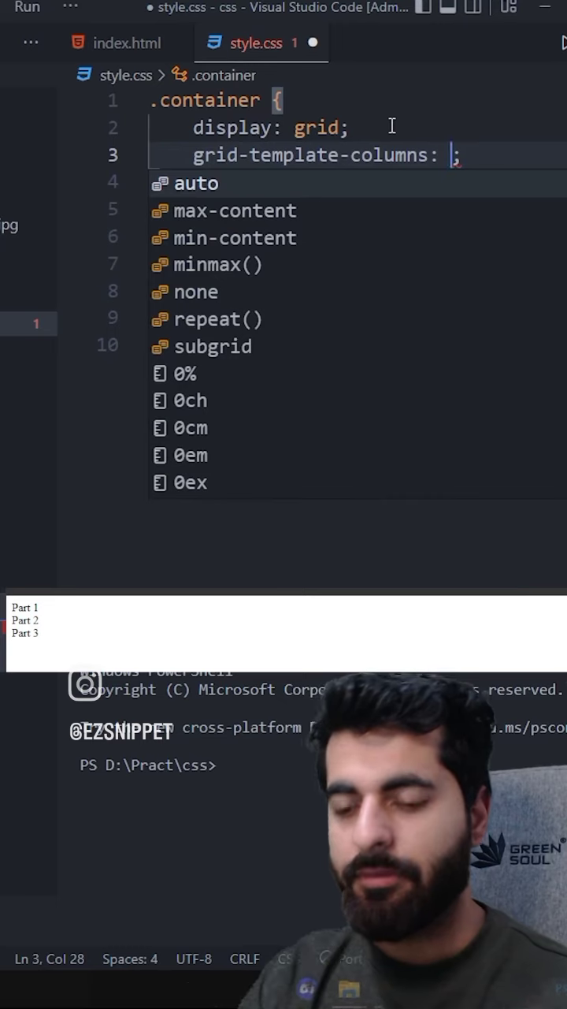
text(1fr 1fr 1fr)
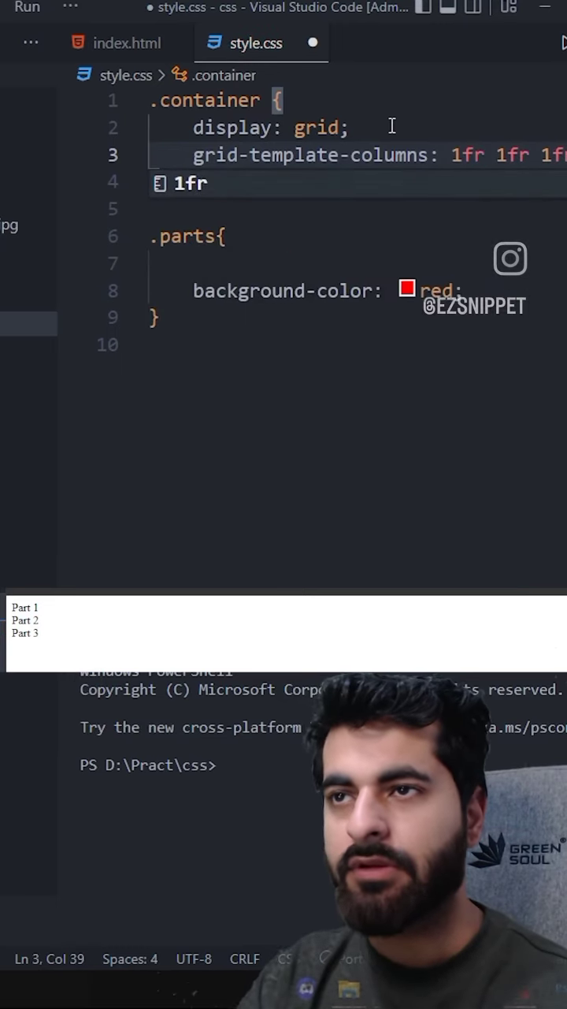
key(ctrl+s)
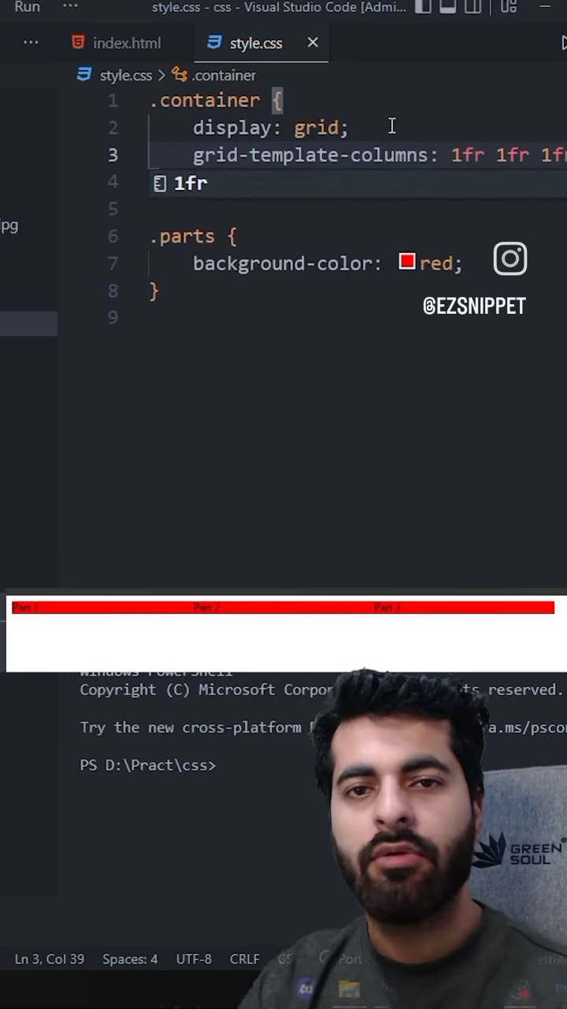